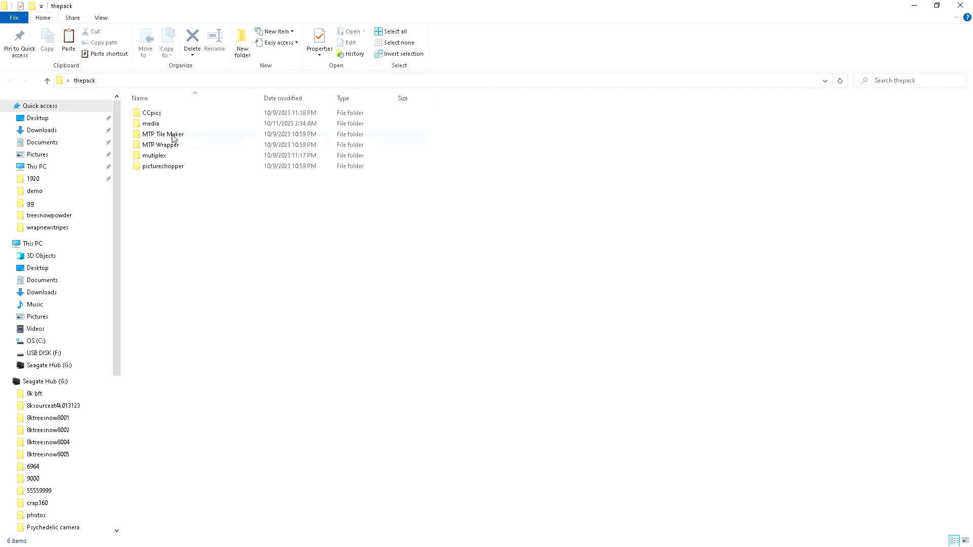
# Open the MTP Tile Maker folder inside thepack.
pyautogui.doubleClick(165, 134)
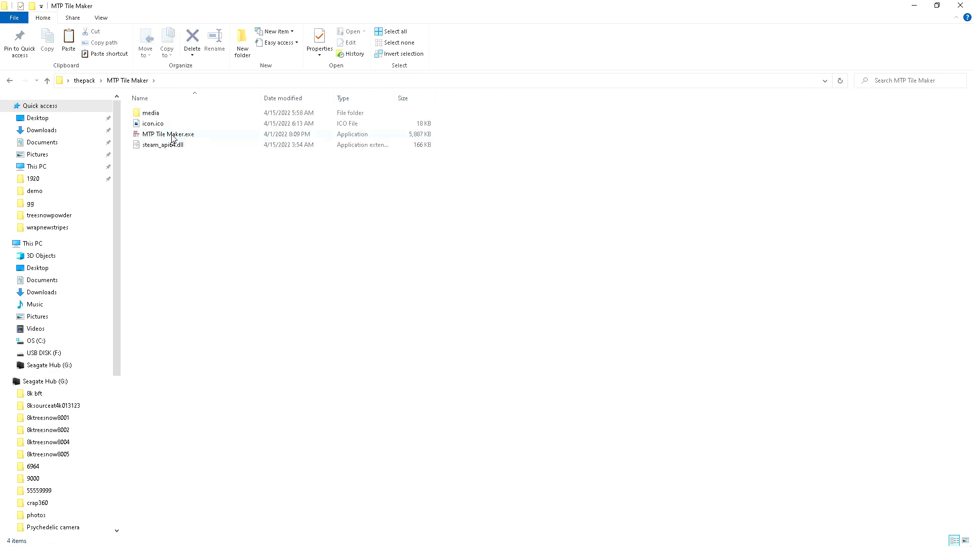
# Launch MTP Tile Maker and show its Open dialog listing the media\demo photos.
pyautogui.click(168, 134)
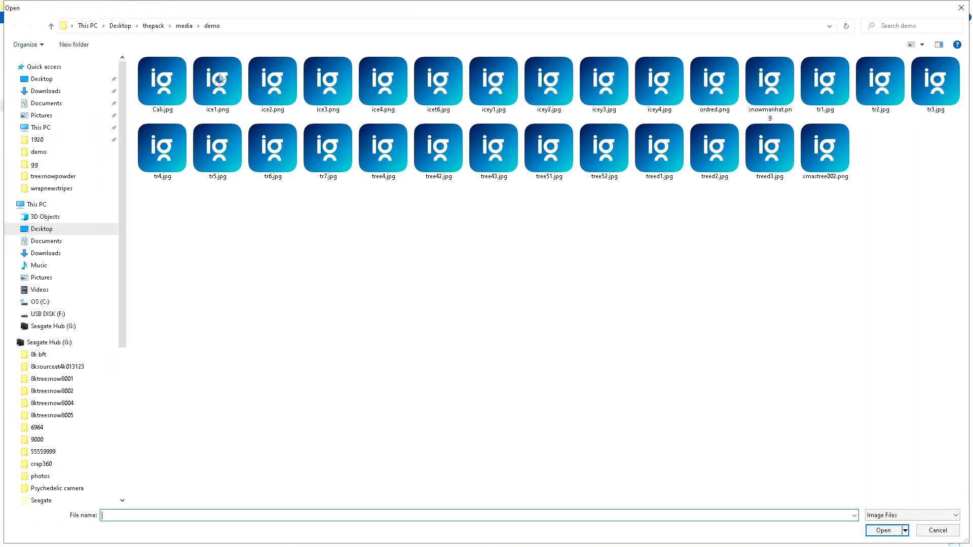
# Choose ice1.png from the demo folder as the photo to load.
pyautogui.click(217, 81)
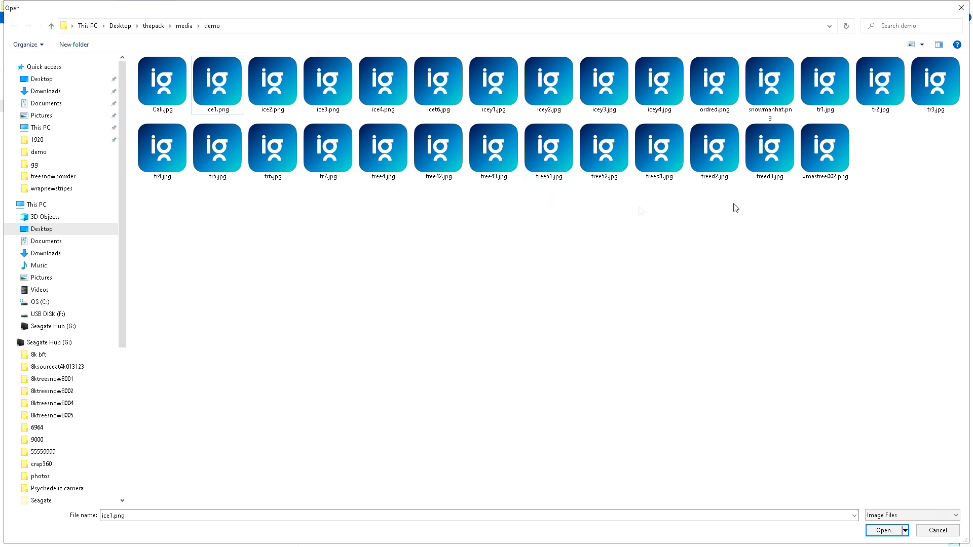
pyautogui.moveTo(573, 199)
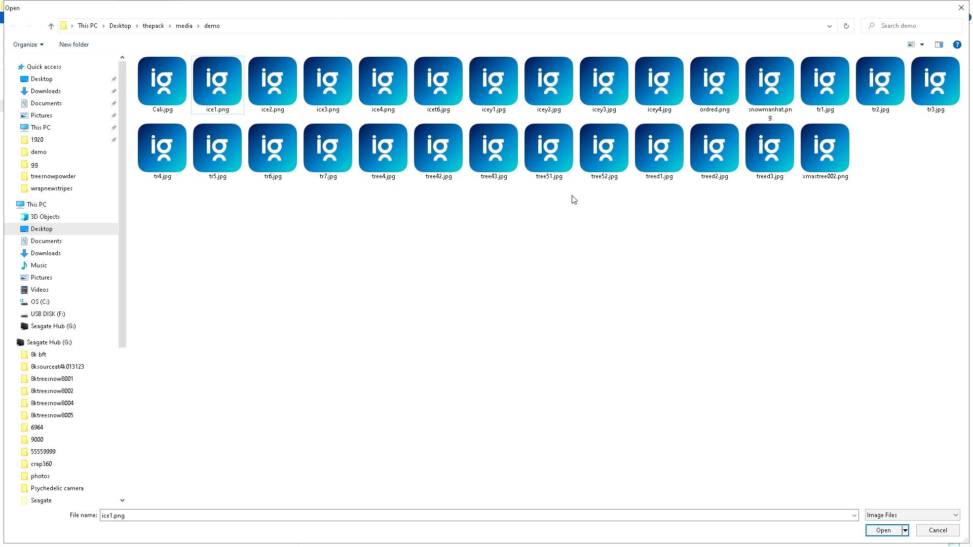
pyautogui.moveTo(344, 199)
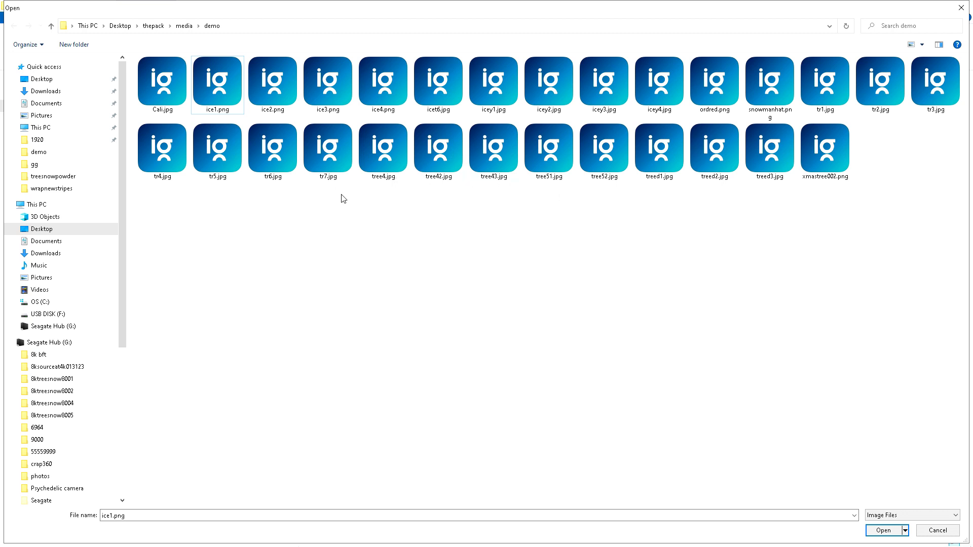
pyautogui.moveTo(734, 207)
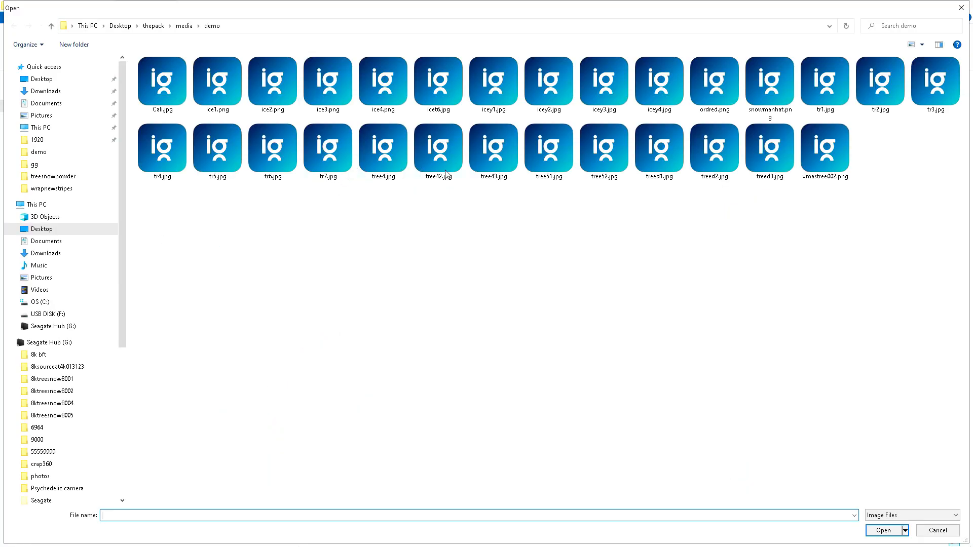
pyautogui.moveTo(524, 231)
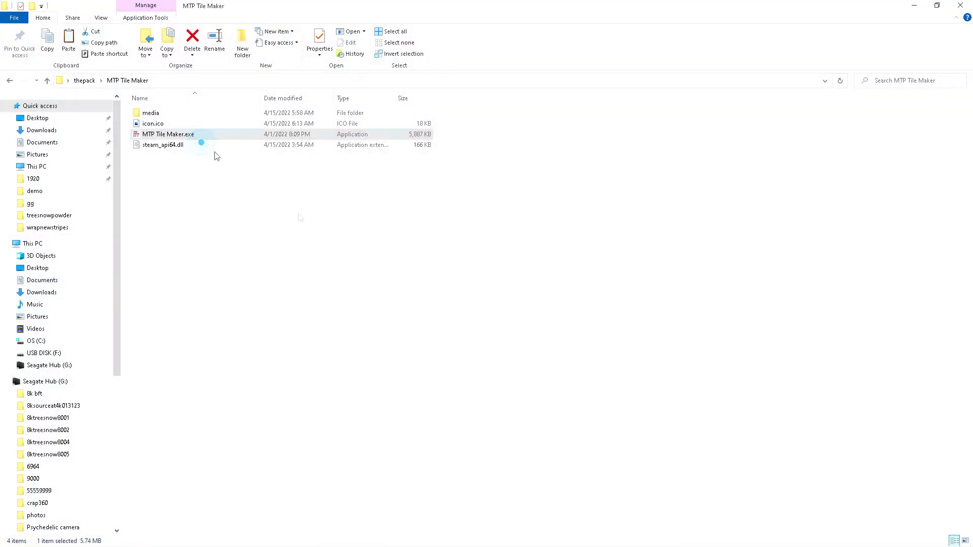
# Relaunch MTP Tile Maker.exe and return to the Open dialog on the demo folder.
pyautogui.doubleClick(167, 133)
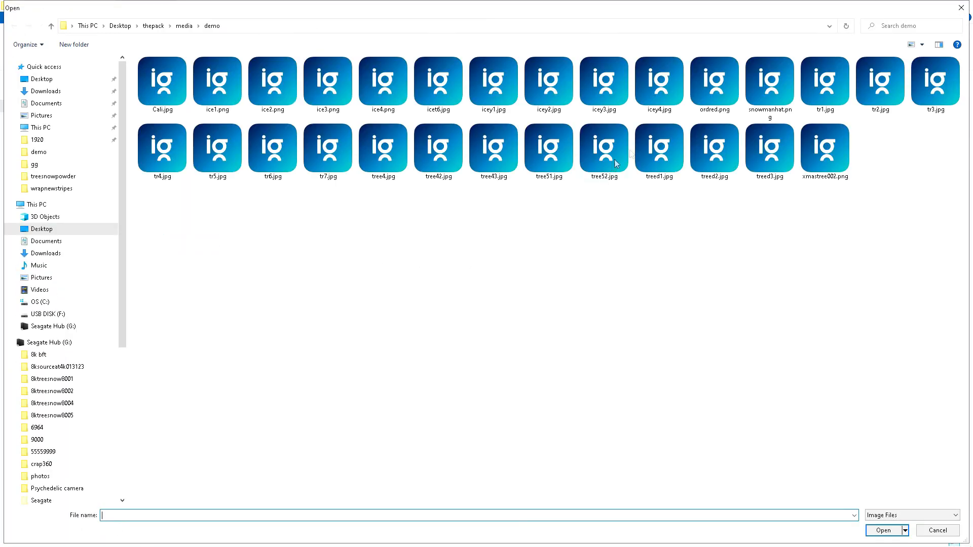
pyautogui.click(880, 82)
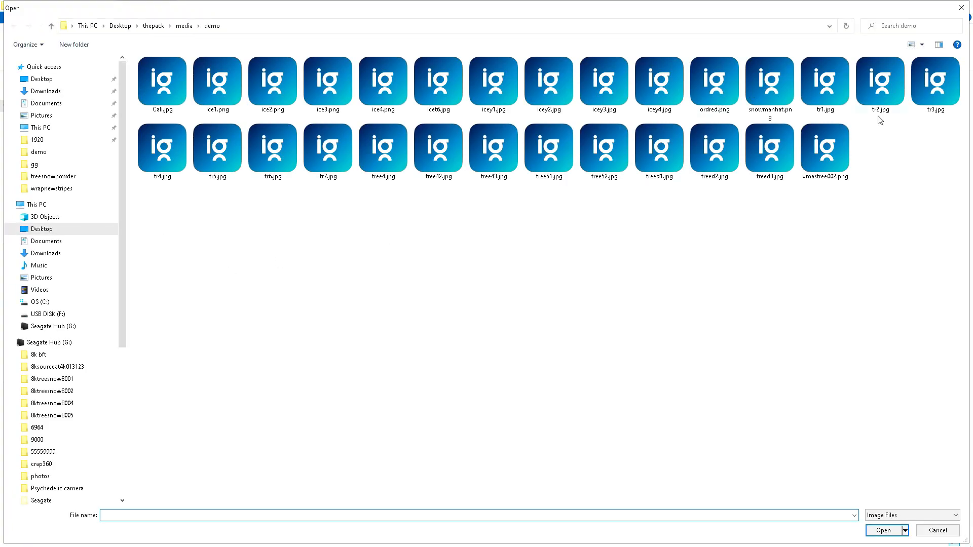
pyautogui.click(937, 530)
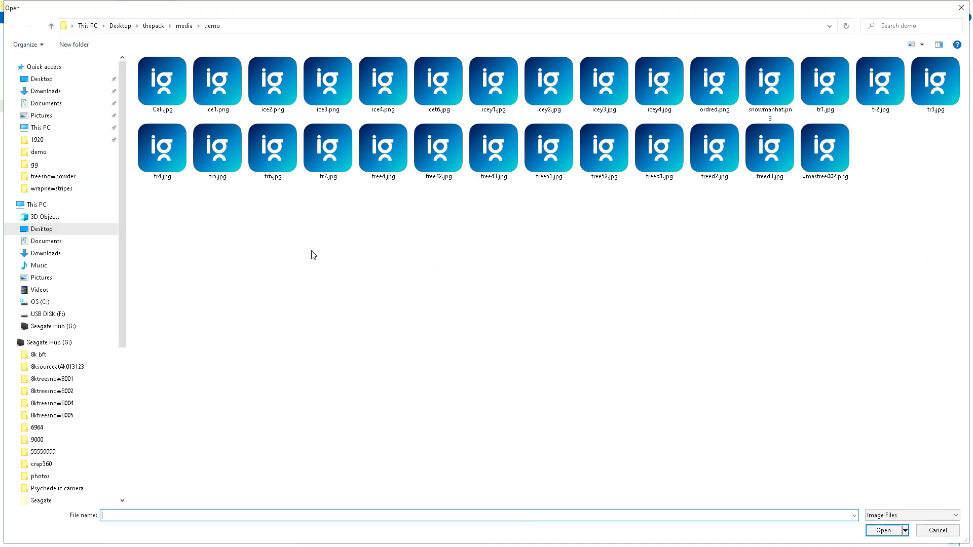
pyautogui.moveTo(286, 159)
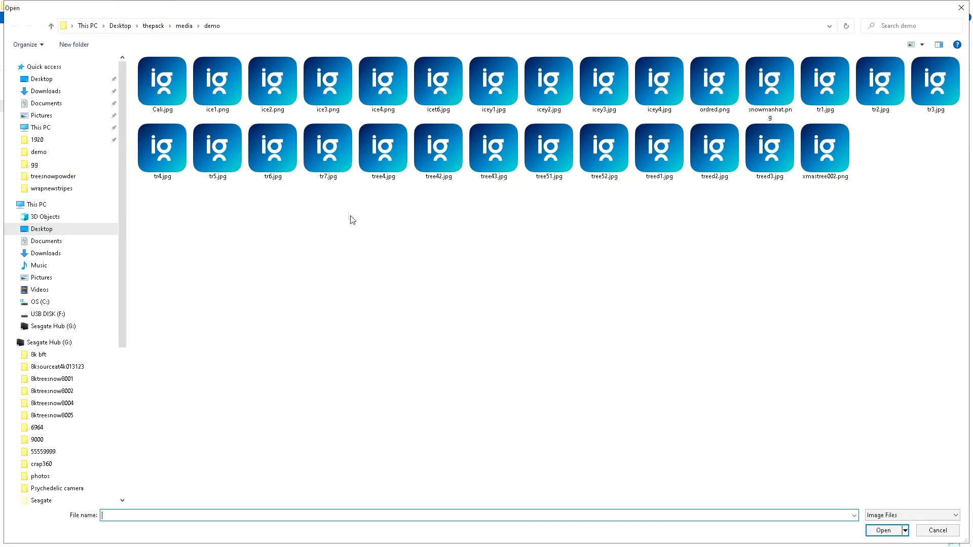
pyautogui.click(936, 530)
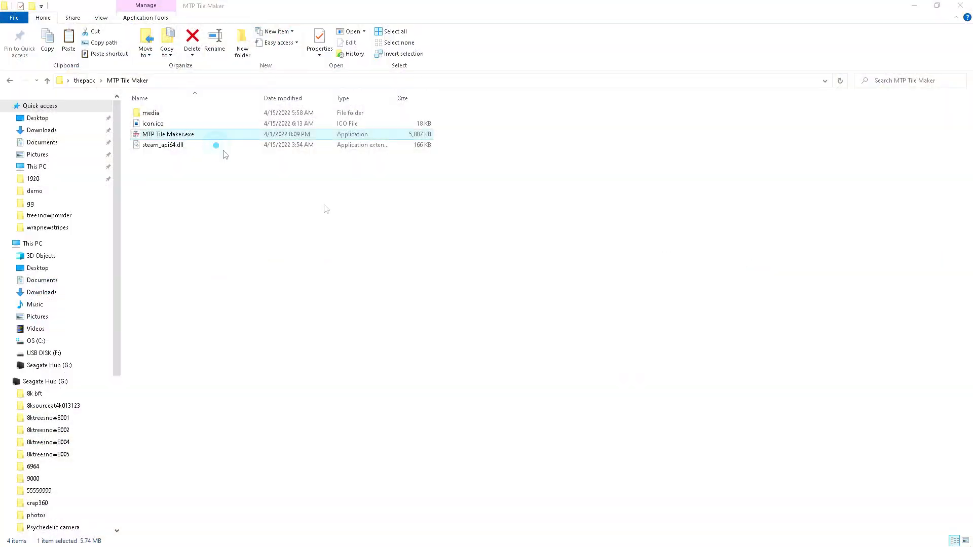
pyautogui.doubleClick(168, 134)
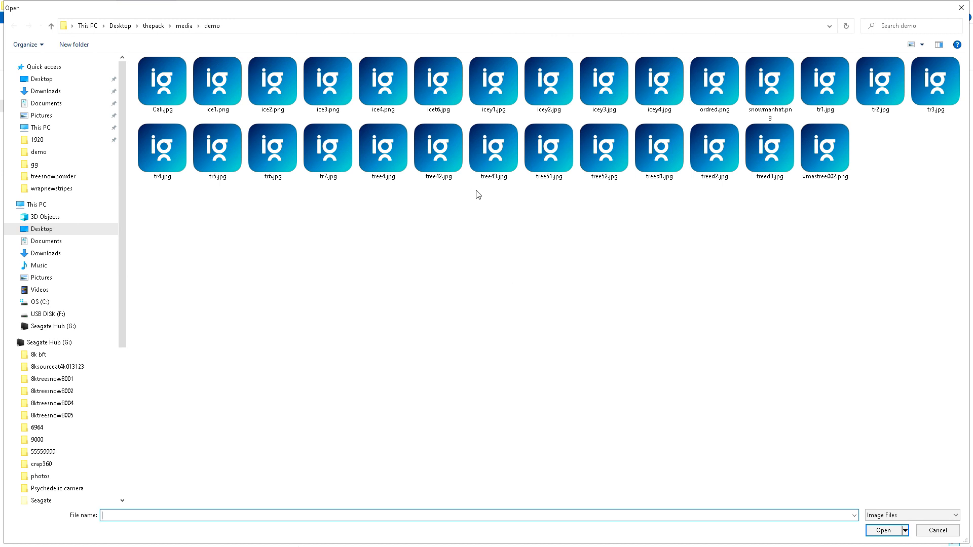
pyautogui.click(383, 148)
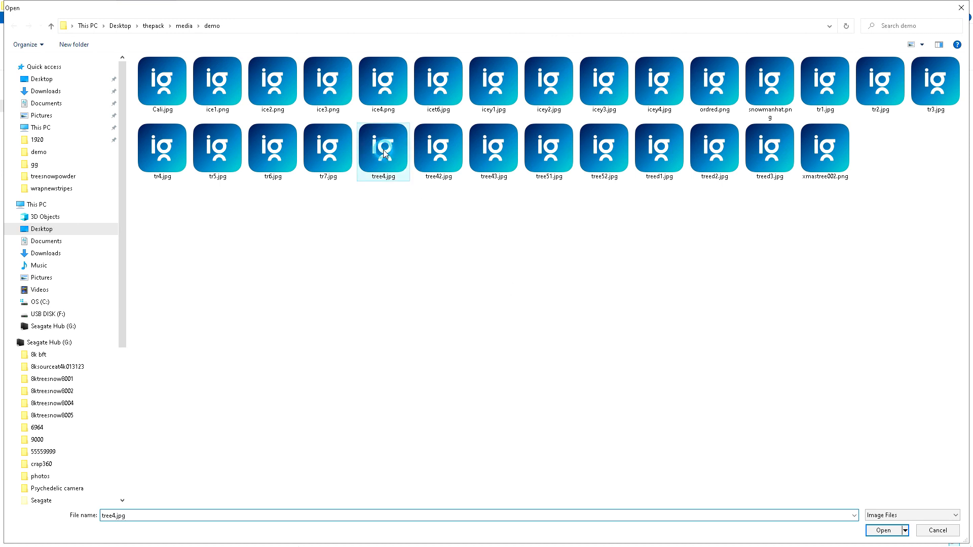
pyautogui.click(883, 530)
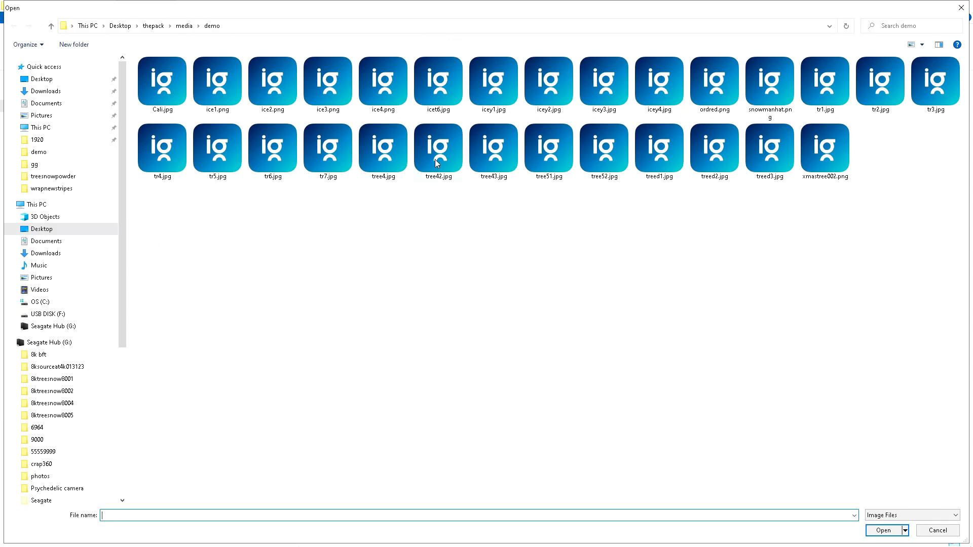
pyautogui.click(493, 148)
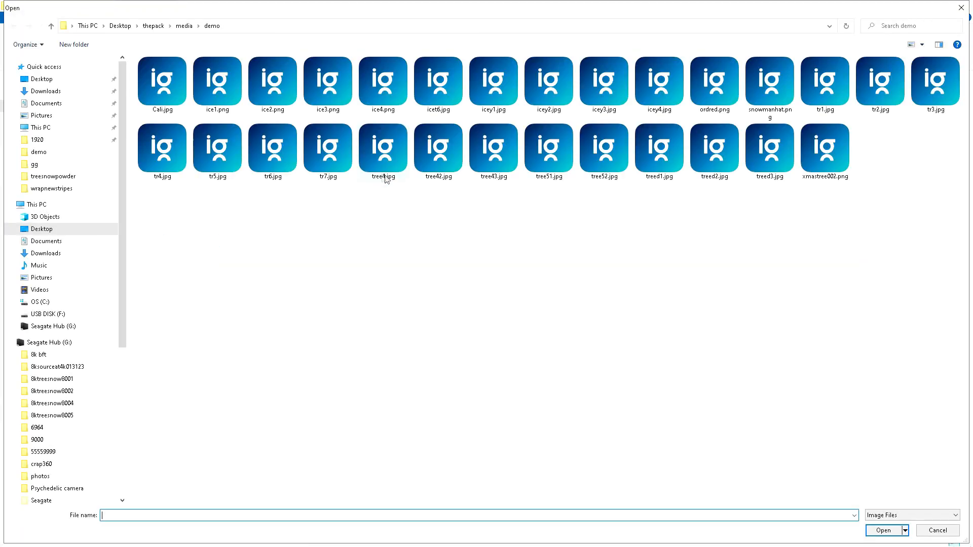
pyautogui.click(494, 148)
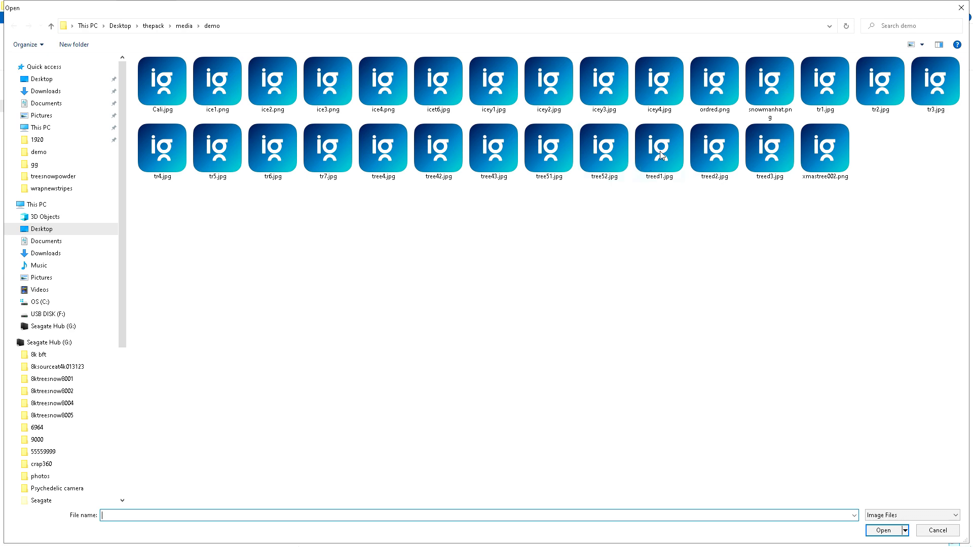
pyautogui.moveTo(682, 212)
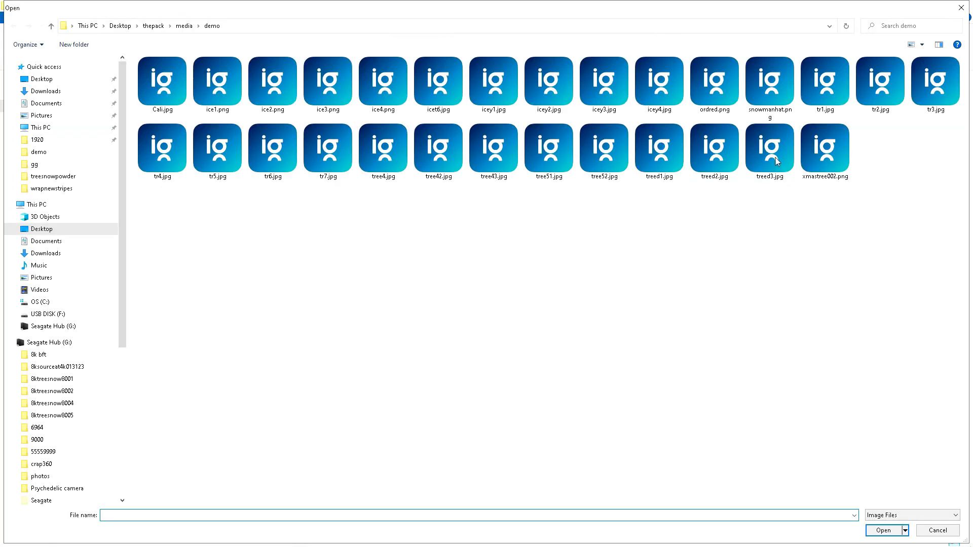
pyautogui.moveTo(800, 276)
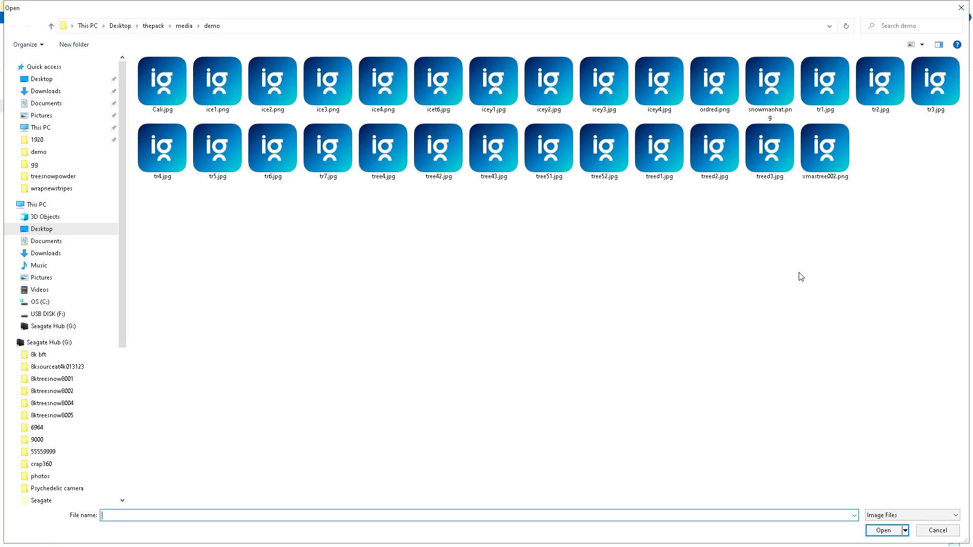
pyautogui.moveTo(825, 152)
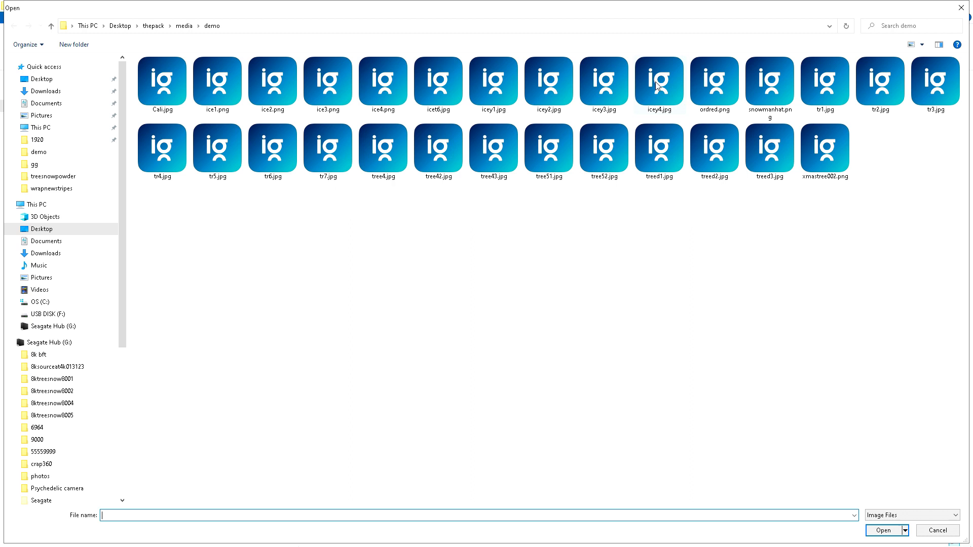
pyautogui.moveTo(338, 122)
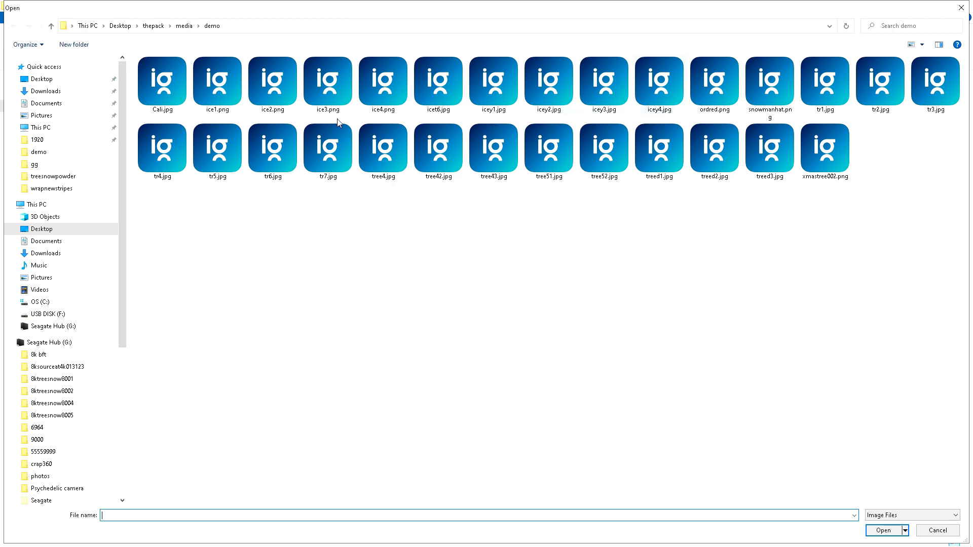
pyautogui.moveTo(495, 84)
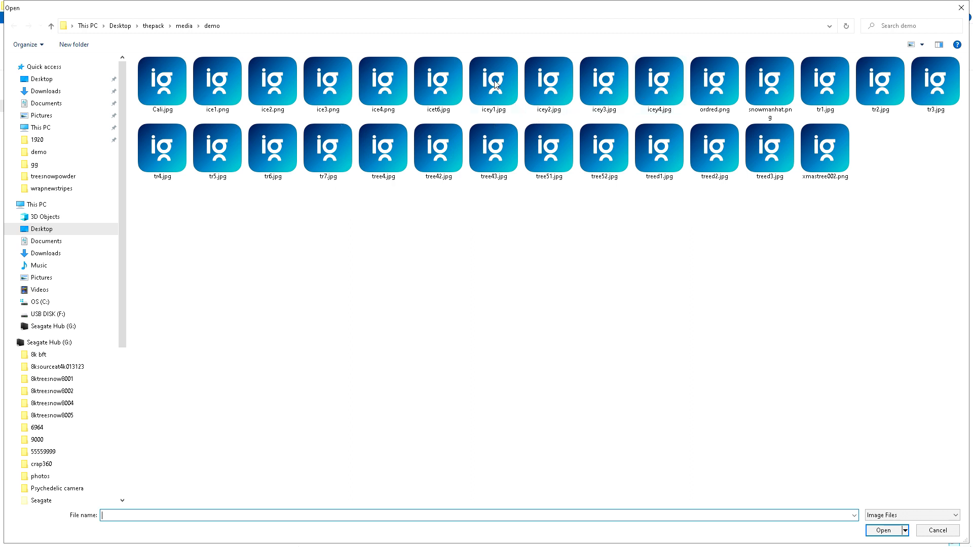
pyautogui.moveTo(494, 84)
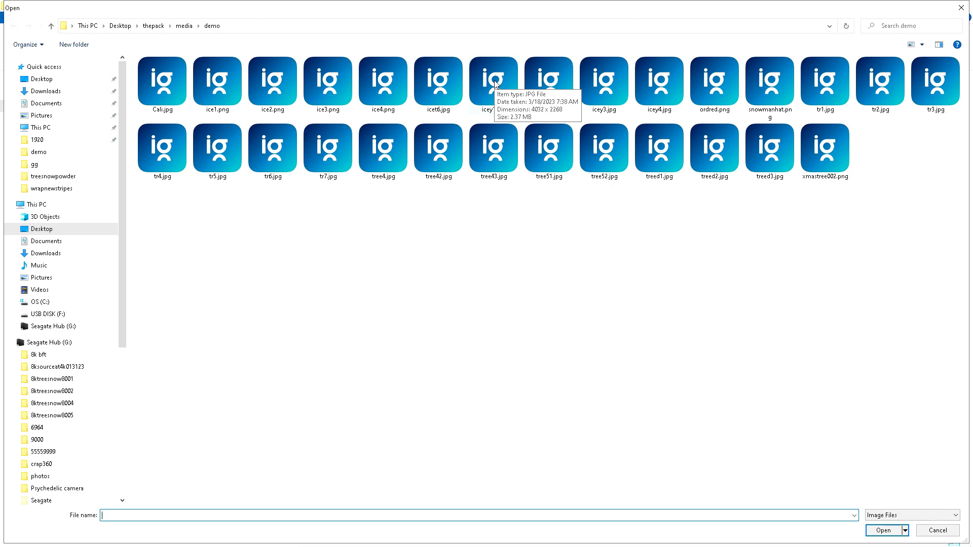
pyautogui.moveTo(632, 110)
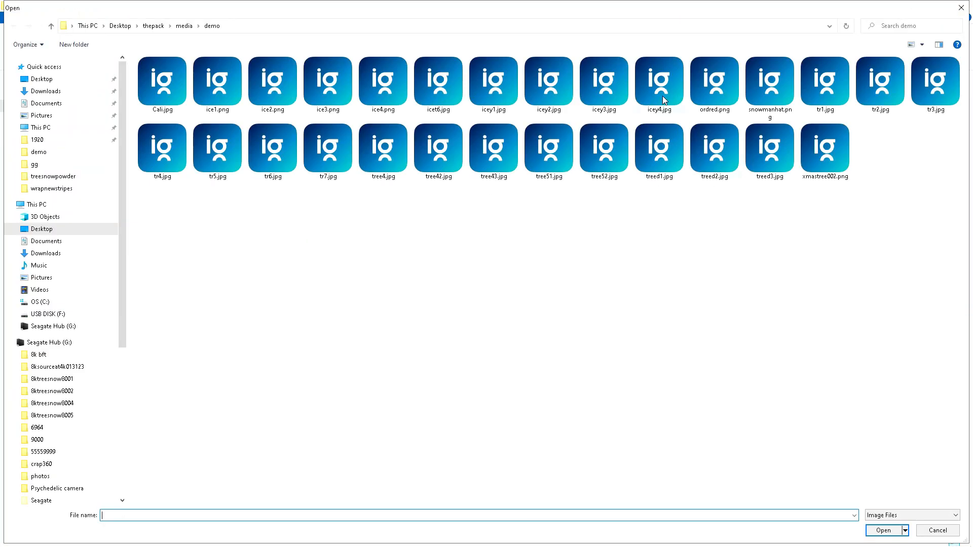
pyautogui.moveTo(717, 143)
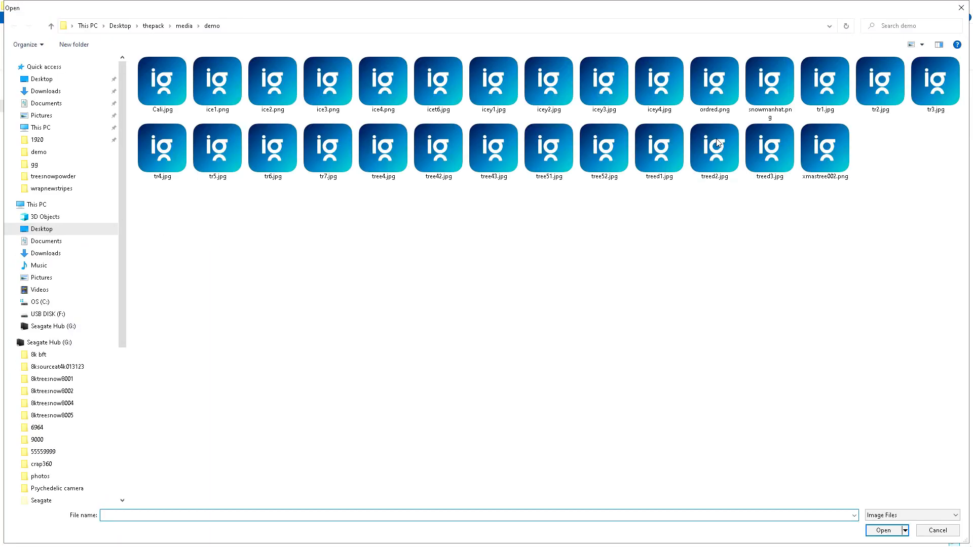
pyautogui.moveTo(759, 208)
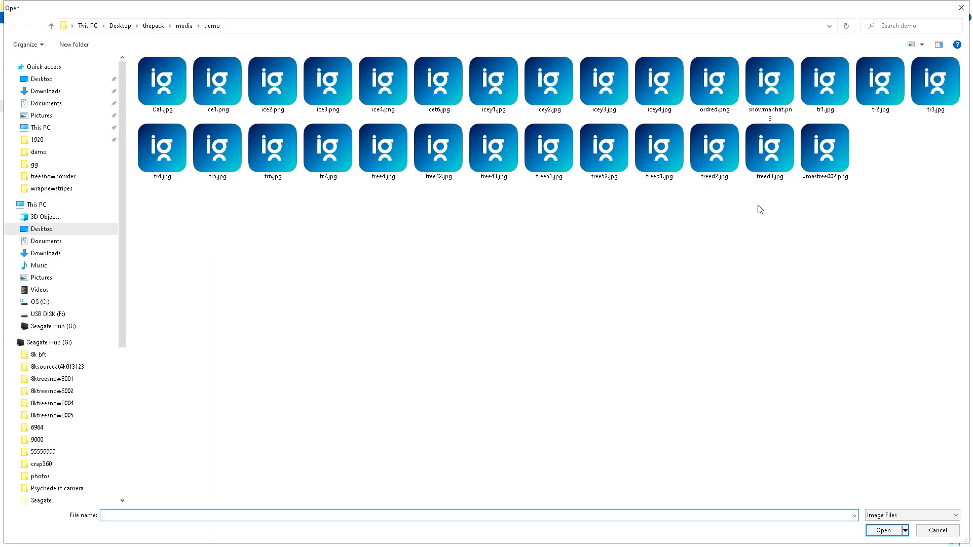